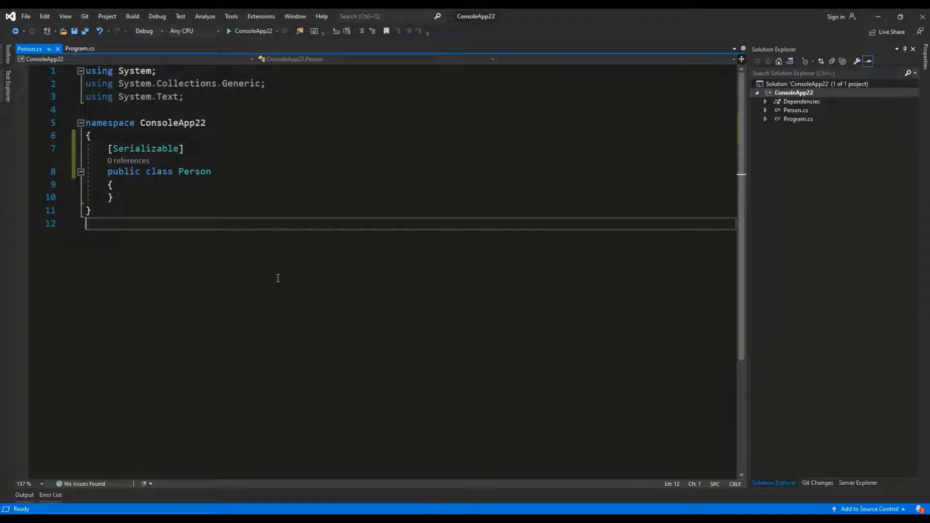
pyautogui.moveTo(165, 230)
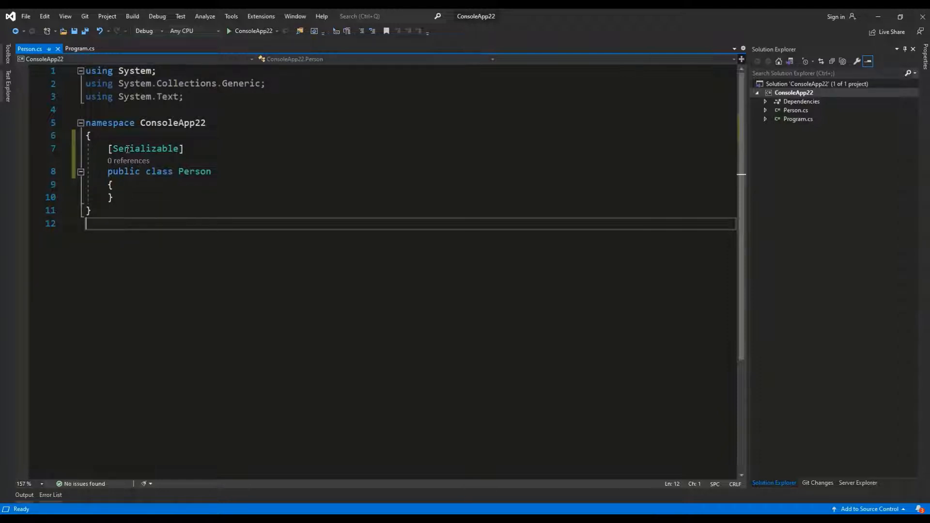
# - Insert a blank line between the [Serializable] attribute and the Person class declaration
pyautogui.doubleClick(145, 148)
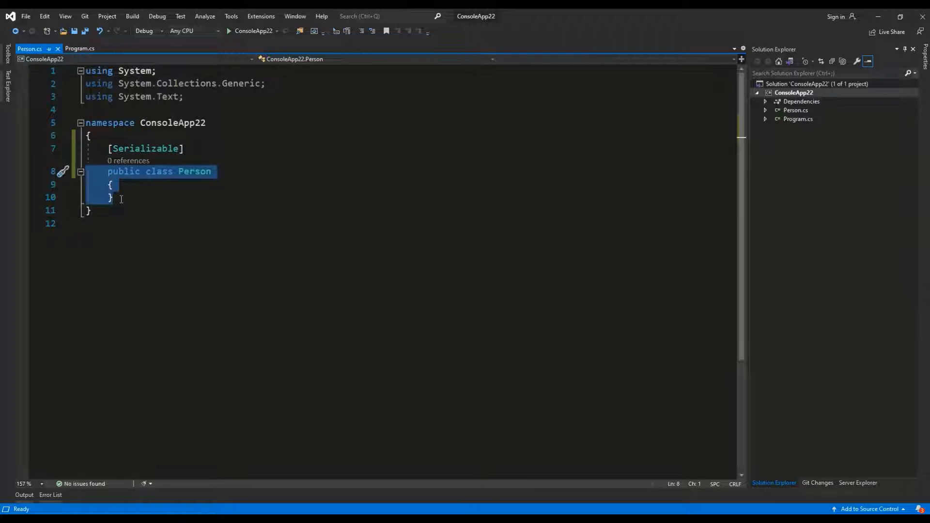
pyautogui.click(110, 197)
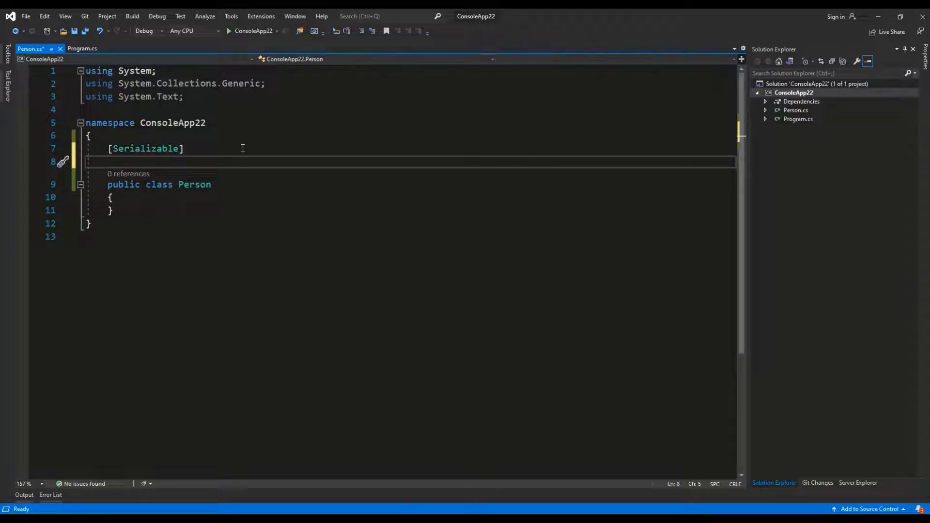
pyautogui.write('[Ht')
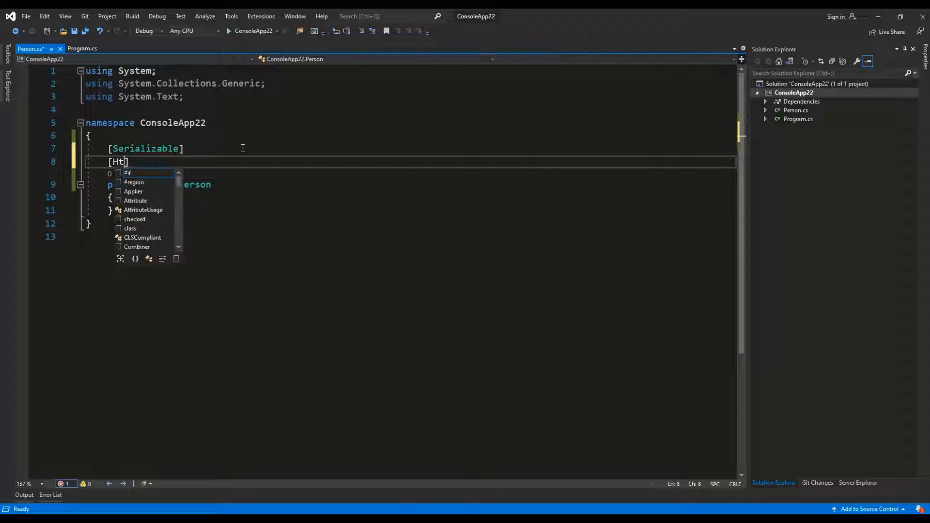
pyautogui.write('tpg')
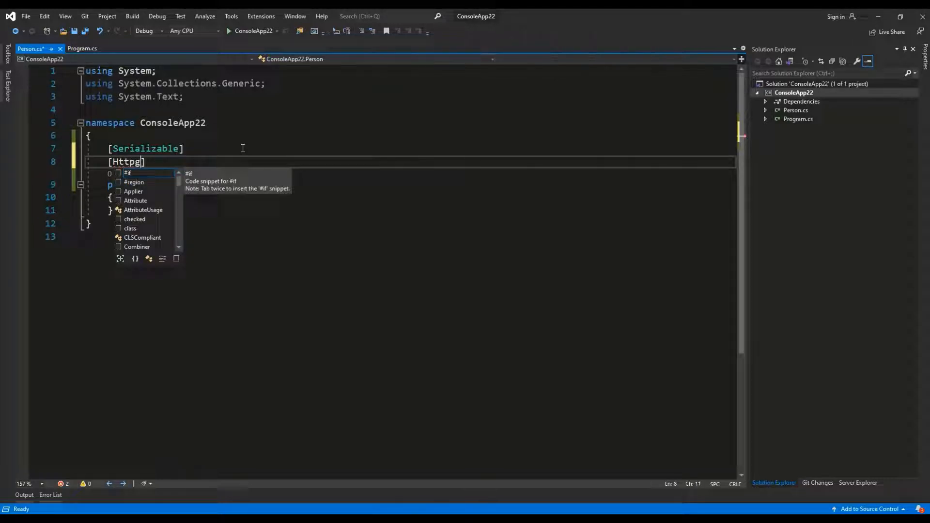
pyautogui.write('et')
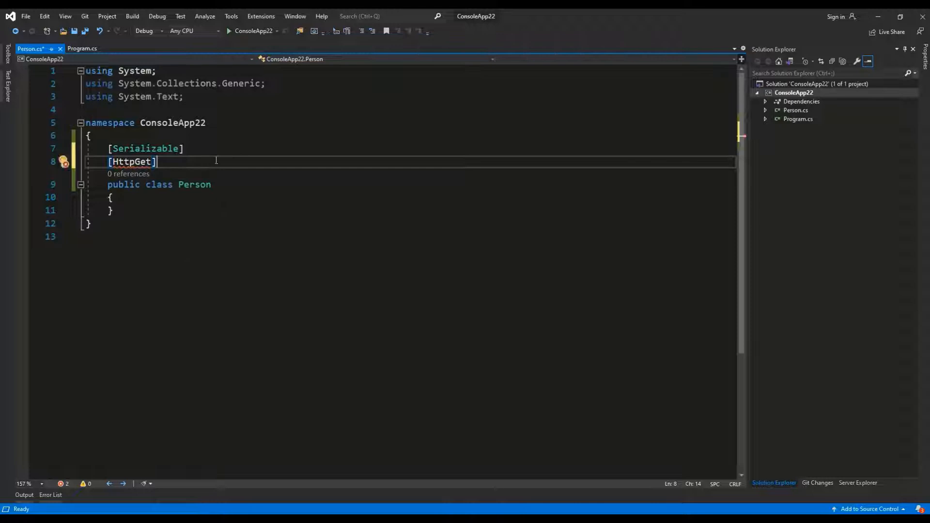
pyautogui.moveTo(132, 162)
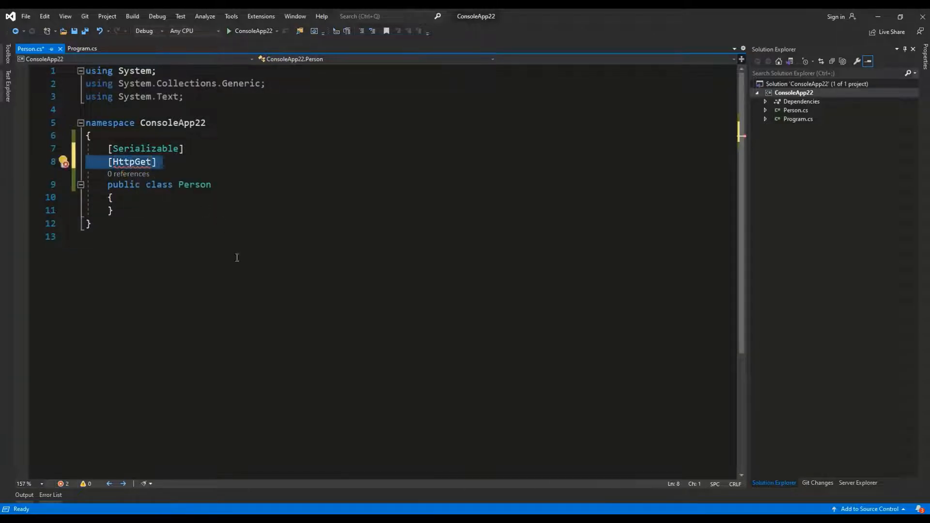
pyautogui.press('Delete')
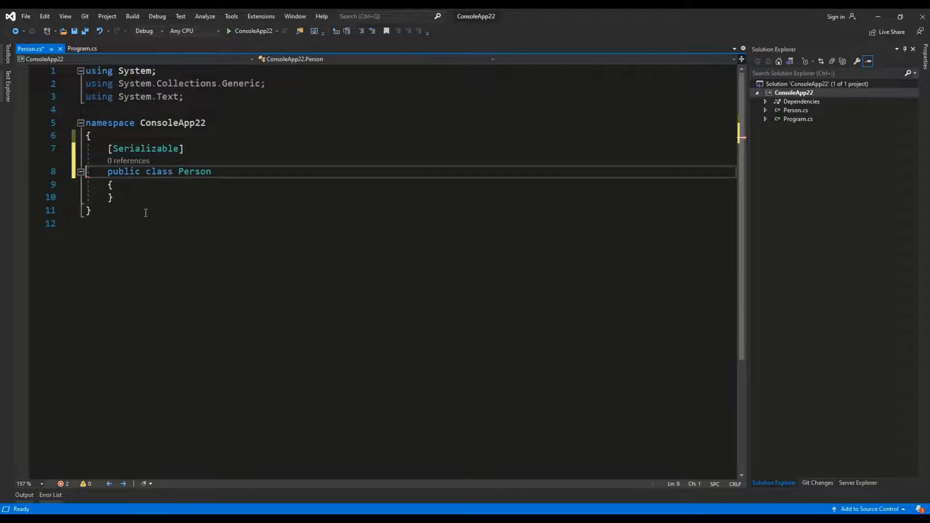
# - Save and add AuthorAttribute.cs with [AttributeUsage(Class | Struct)], a readonly _name field and a name constructor
pyautogui.press('ctrl+s')
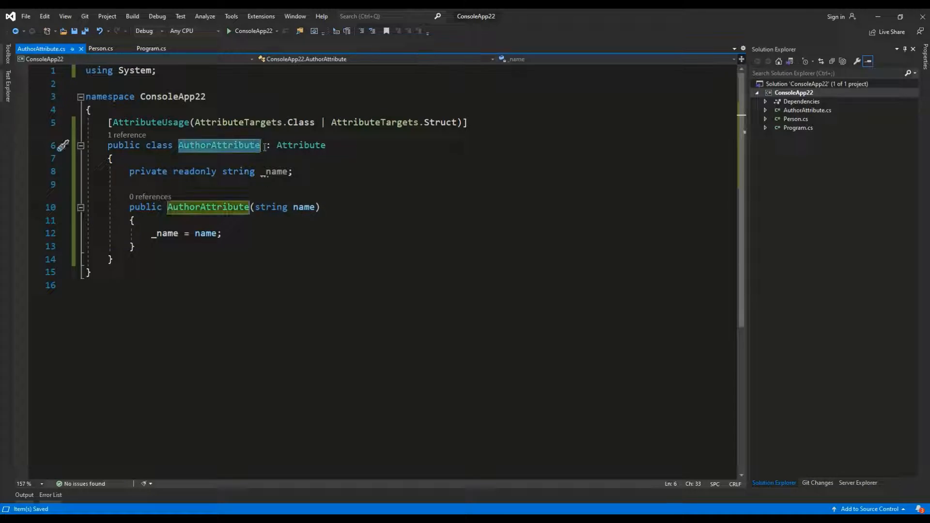
pyautogui.click(303, 145)
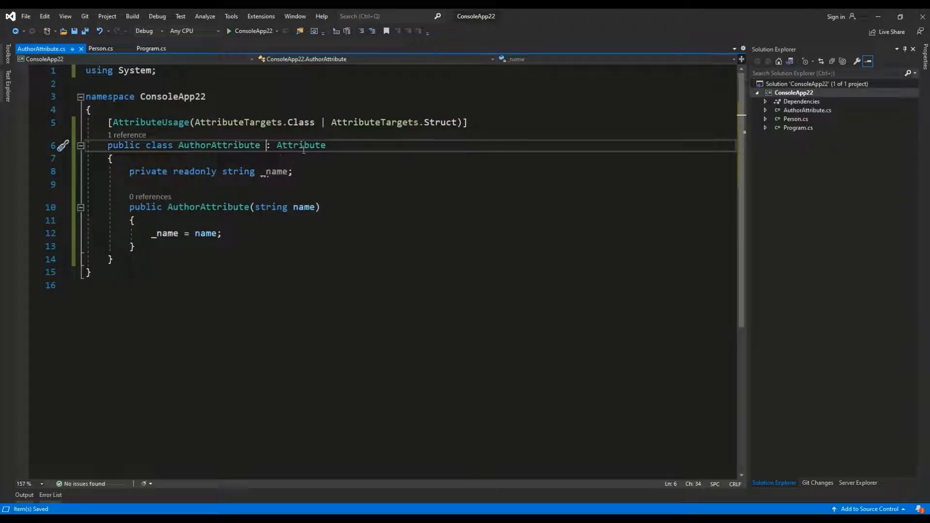
pyautogui.doubleClick(300, 145)
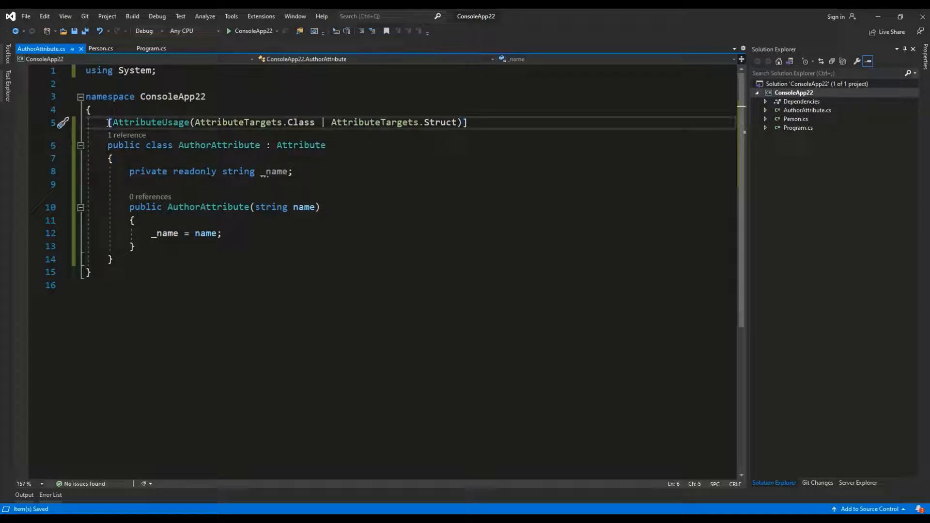
pyautogui.doubleClick(151, 122)
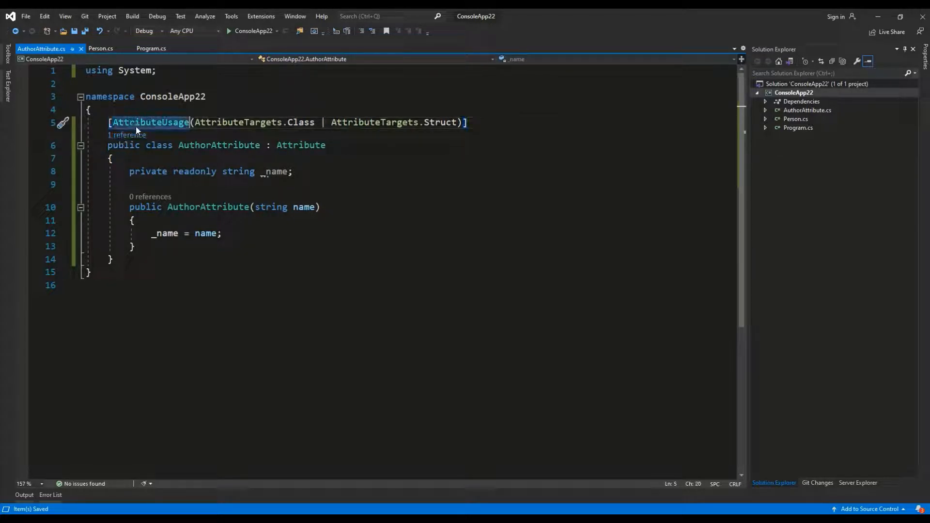
pyautogui.moveTo(150, 122)
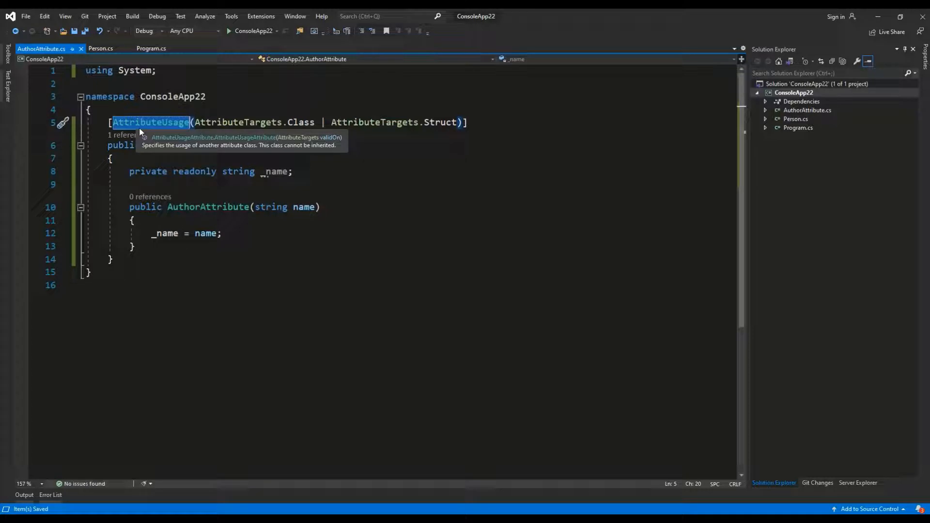
pyautogui.moveTo(189, 129)
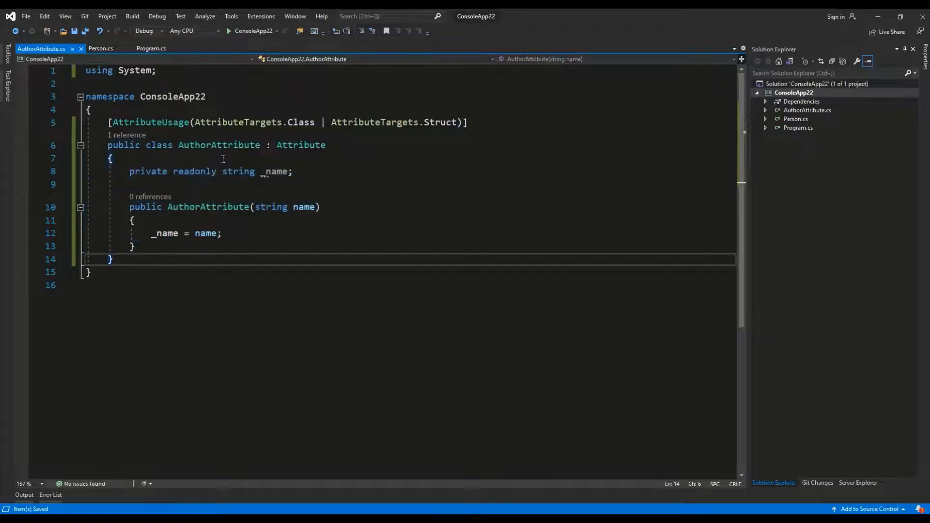
pyautogui.moveTo(295, 122)
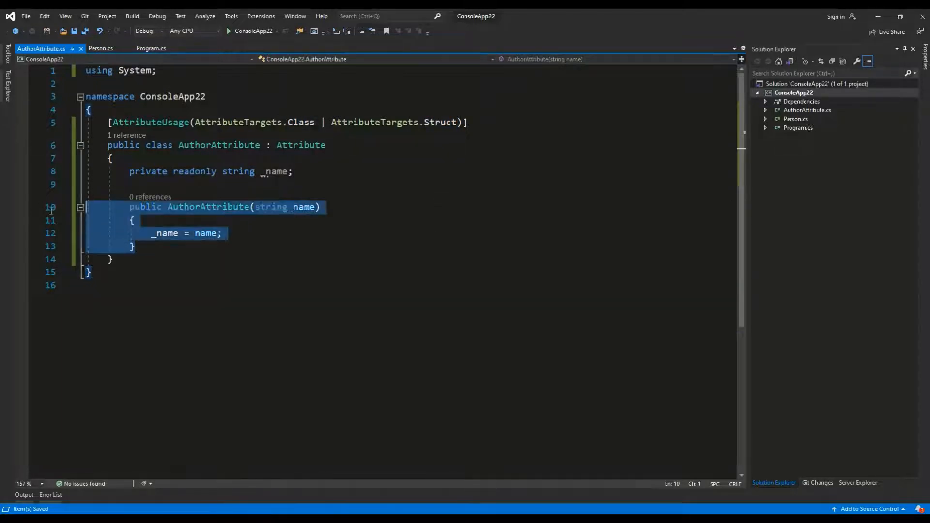
pyautogui.doubleClick(304, 207)
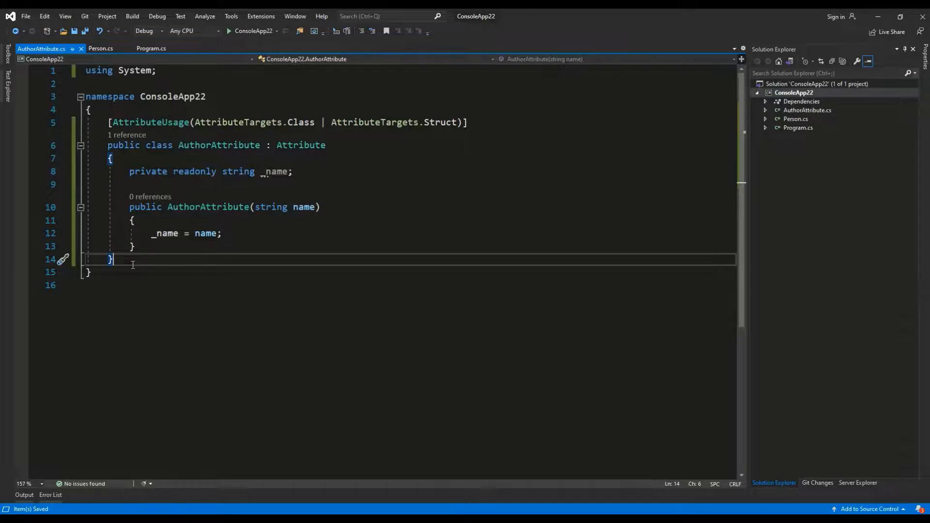
pyautogui.click(101, 49)
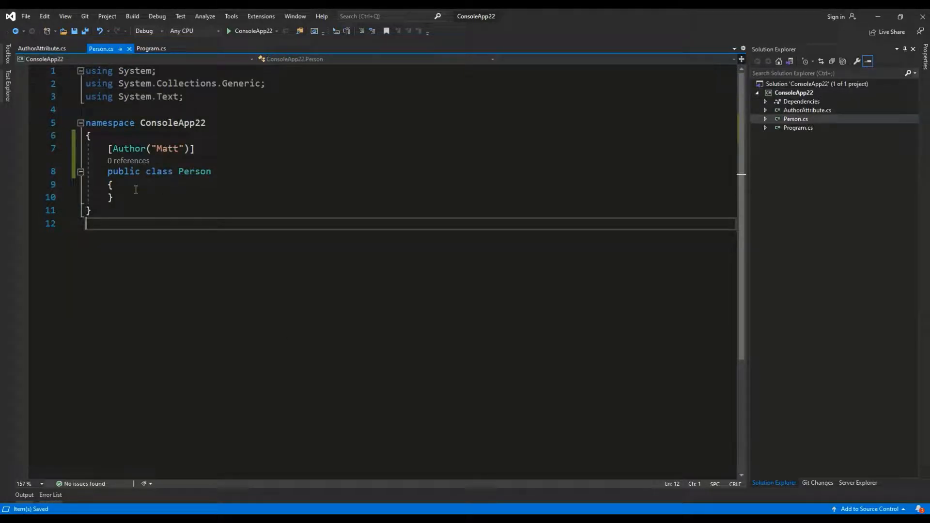
pyautogui.doubleClick(129, 148)
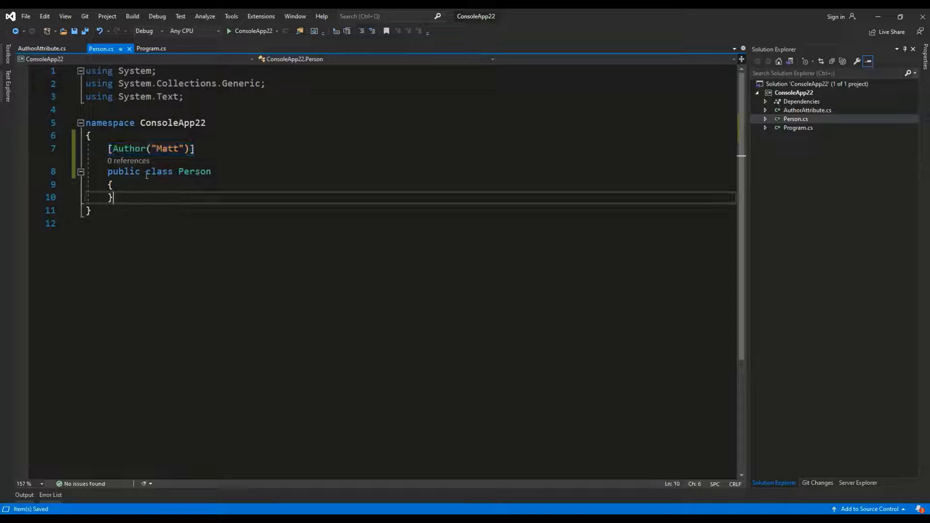
pyautogui.doubleClick(167, 149)
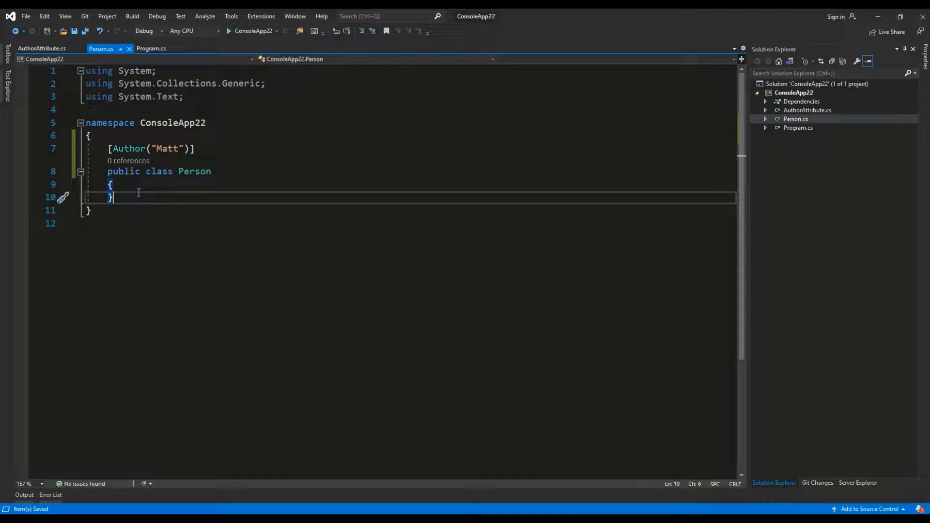
pyautogui.click(42, 48)
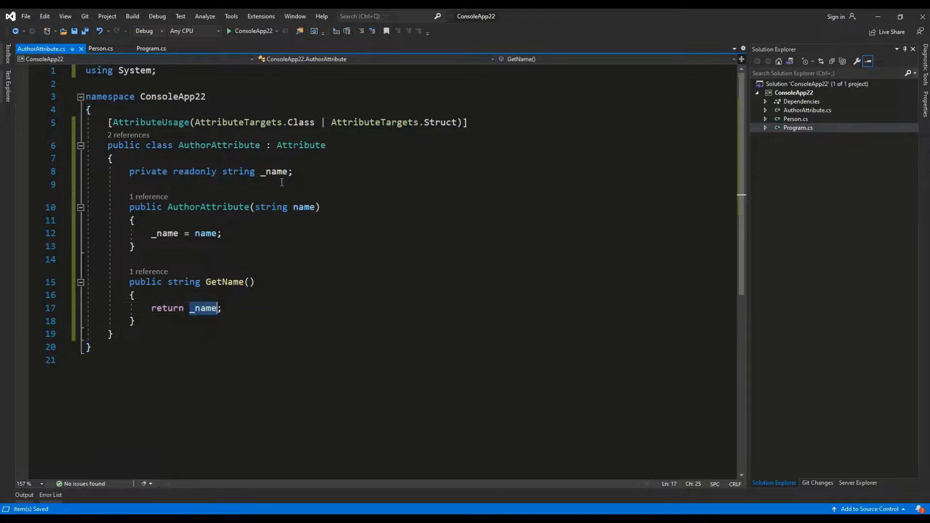
# - Review AuthorAttribute.cs with its constructor, _name field and GetName()
pyautogui.click(151, 48)
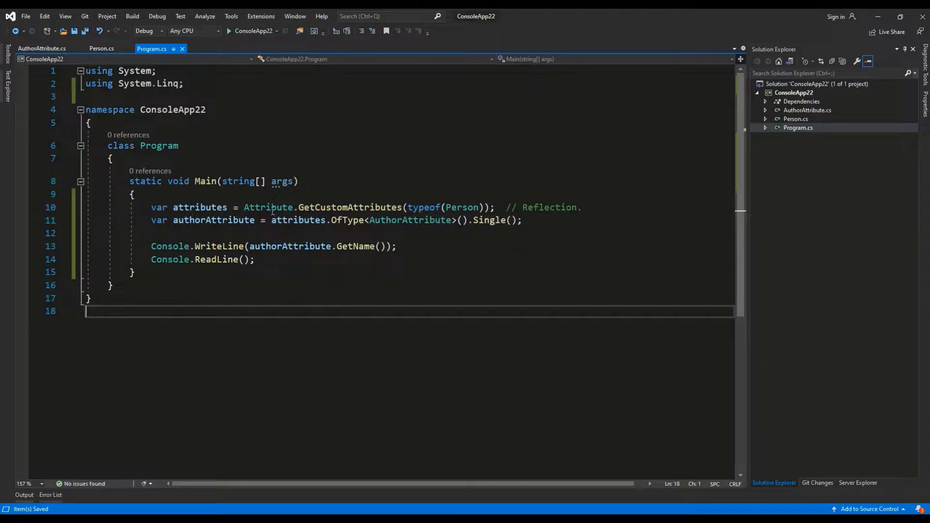
# - Review Main's GetCustomAttributes, OfType<AuthorAttribute>().Single() and GetName() reflection calls
pyautogui.doubleClick(350, 207)
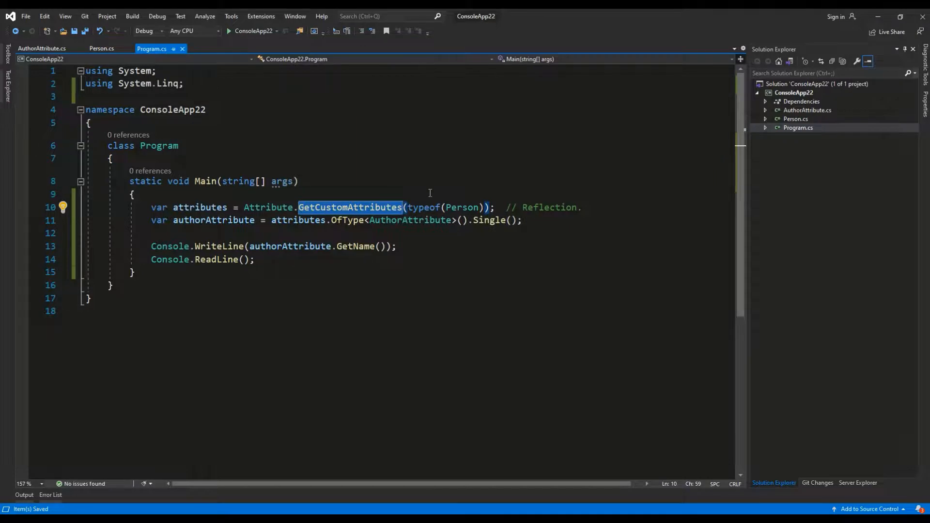
pyautogui.doubleClick(409, 220)
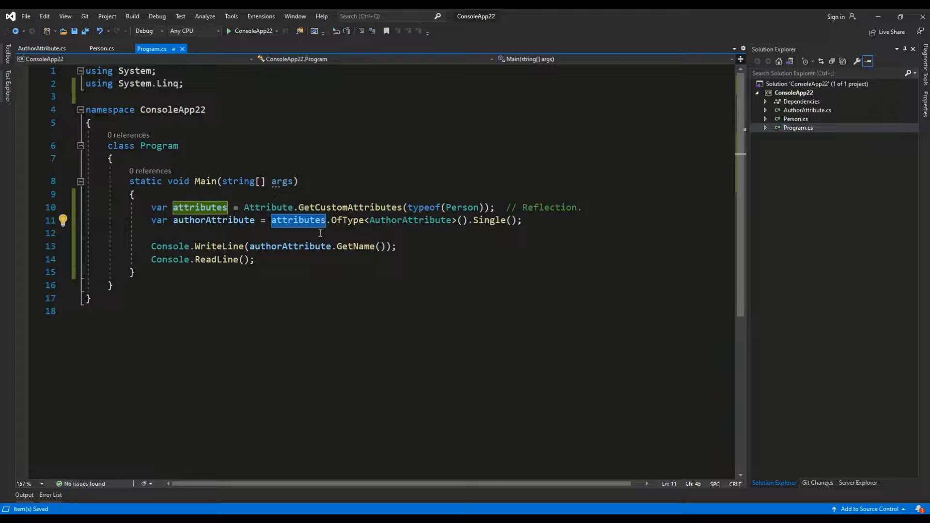
pyautogui.click(412, 220)
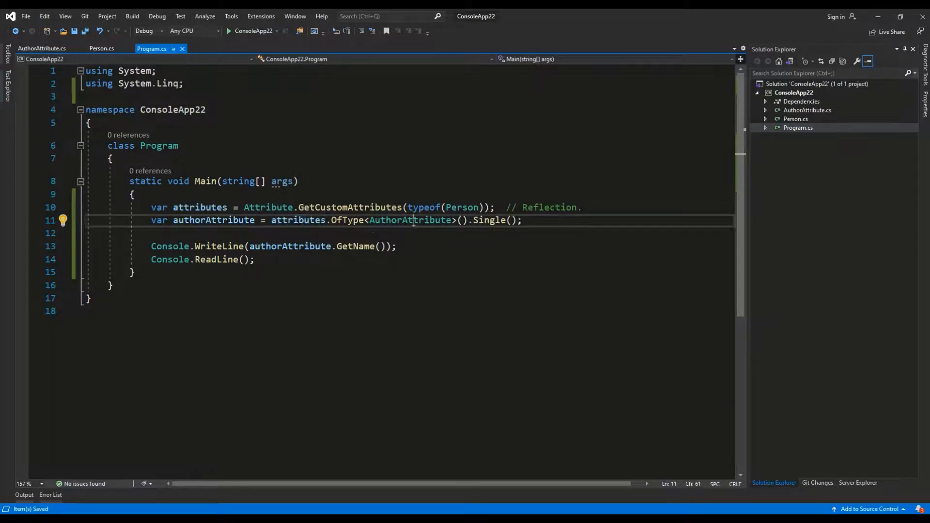
pyautogui.doubleClick(409, 220)
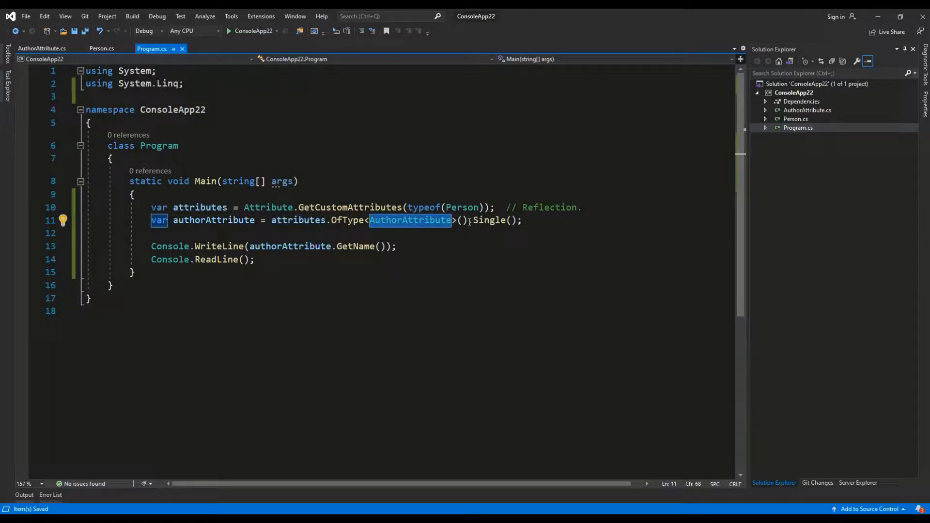
pyautogui.click(524, 220)
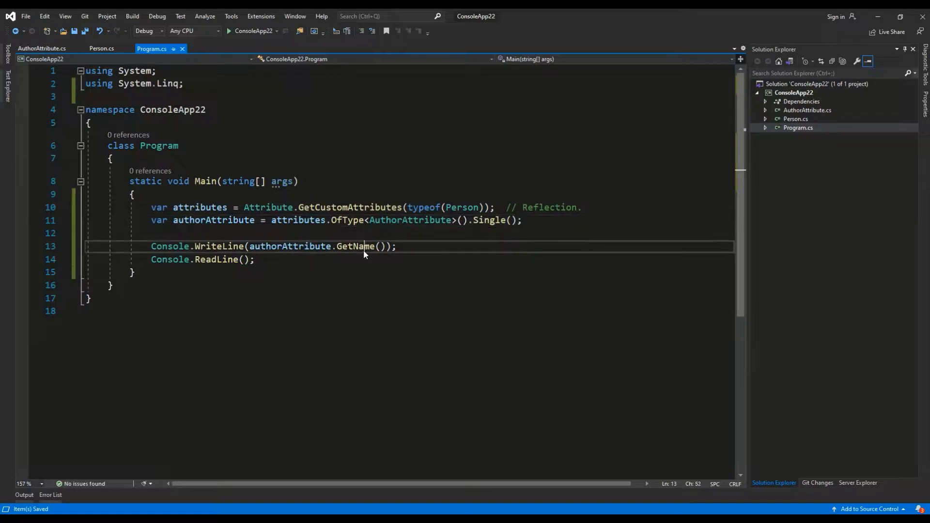
pyautogui.doubleClick(355, 246)
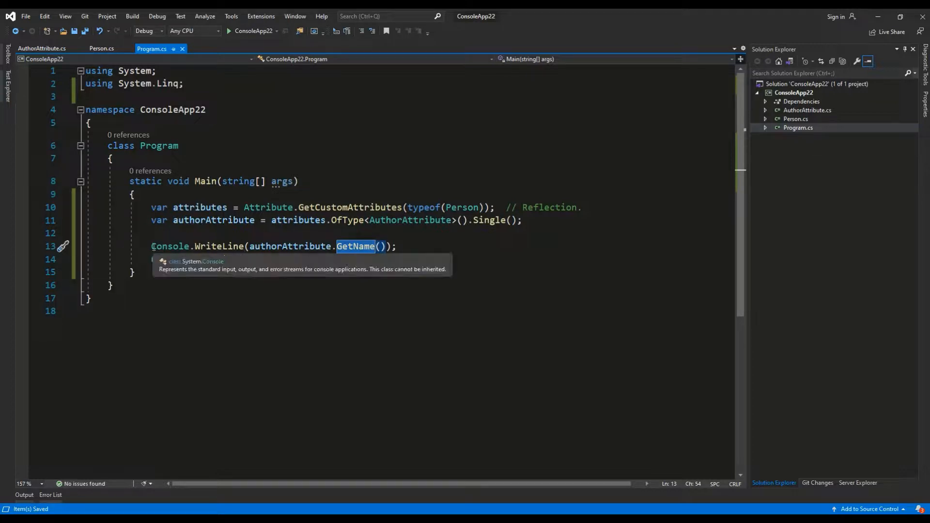
# - Add Console.ReadLine(); after printing the author name so the console stays open
pyautogui.write('Console.ReadLine();')
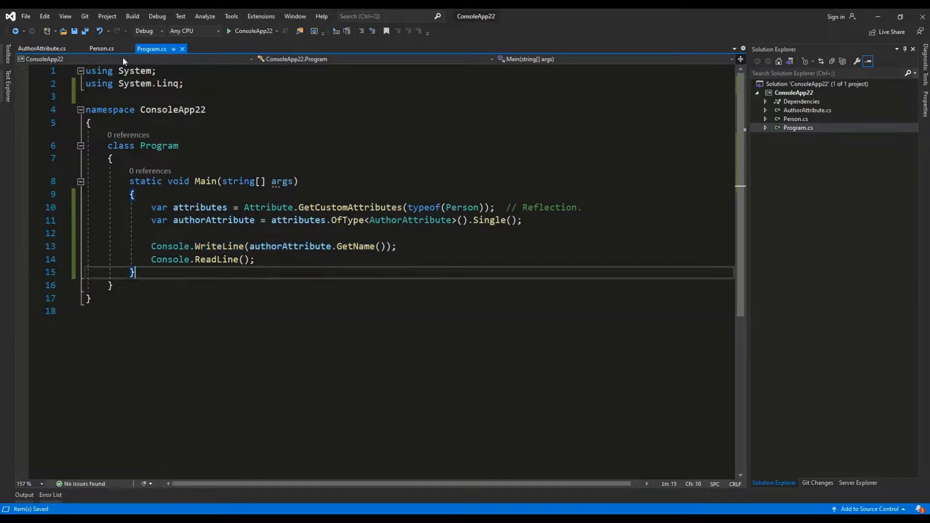
pyautogui.click(228, 31)
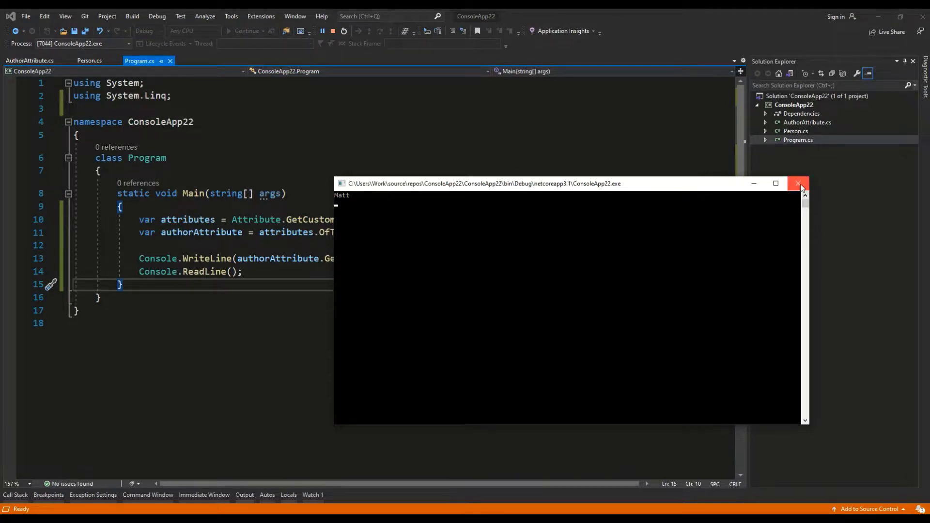
pyautogui.click(799, 183)
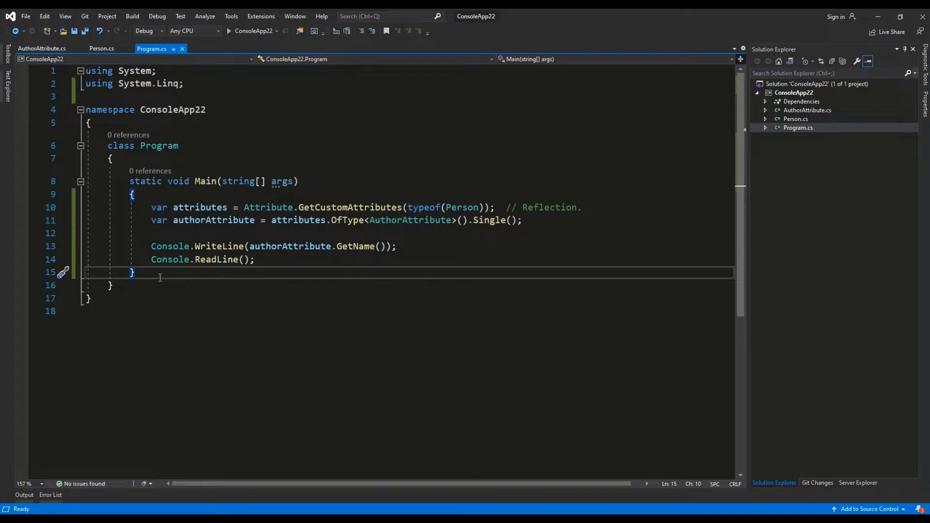
pyautogui.moveTo(133, 290)
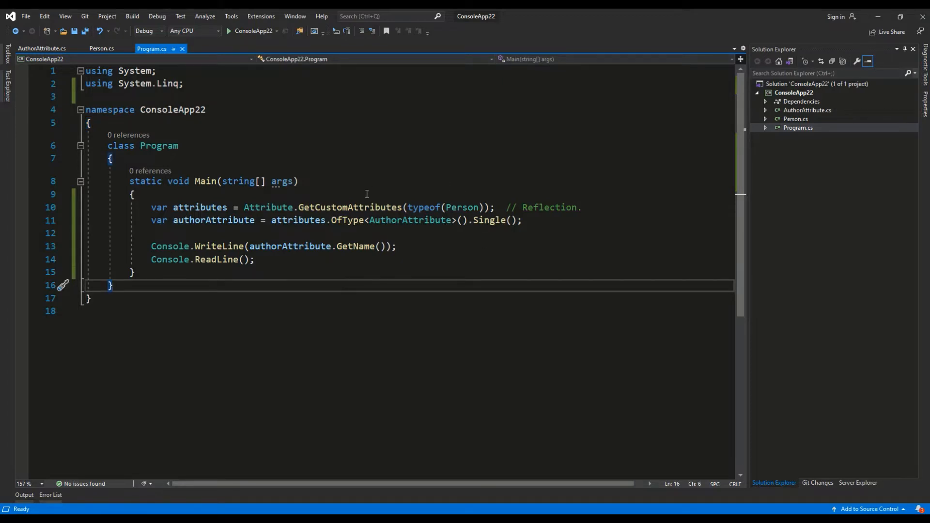
pyautogui.moveTo(360, 202)
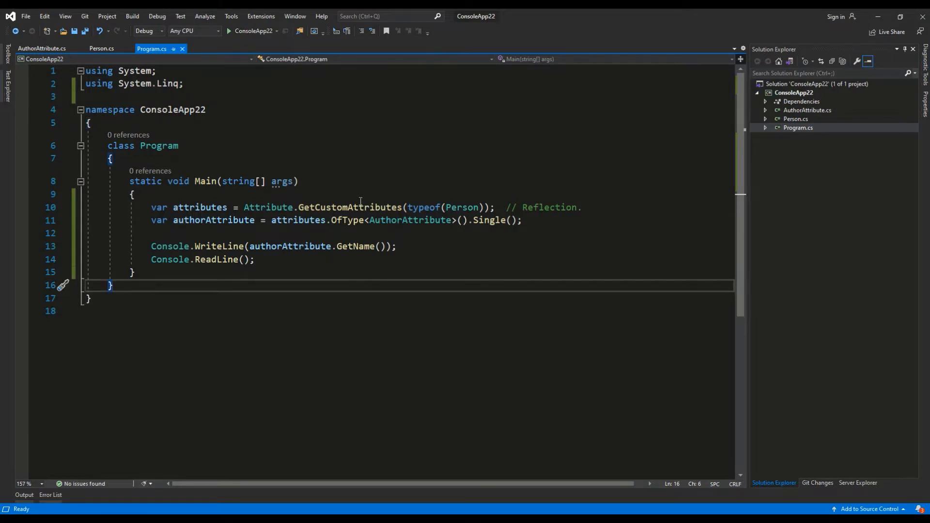